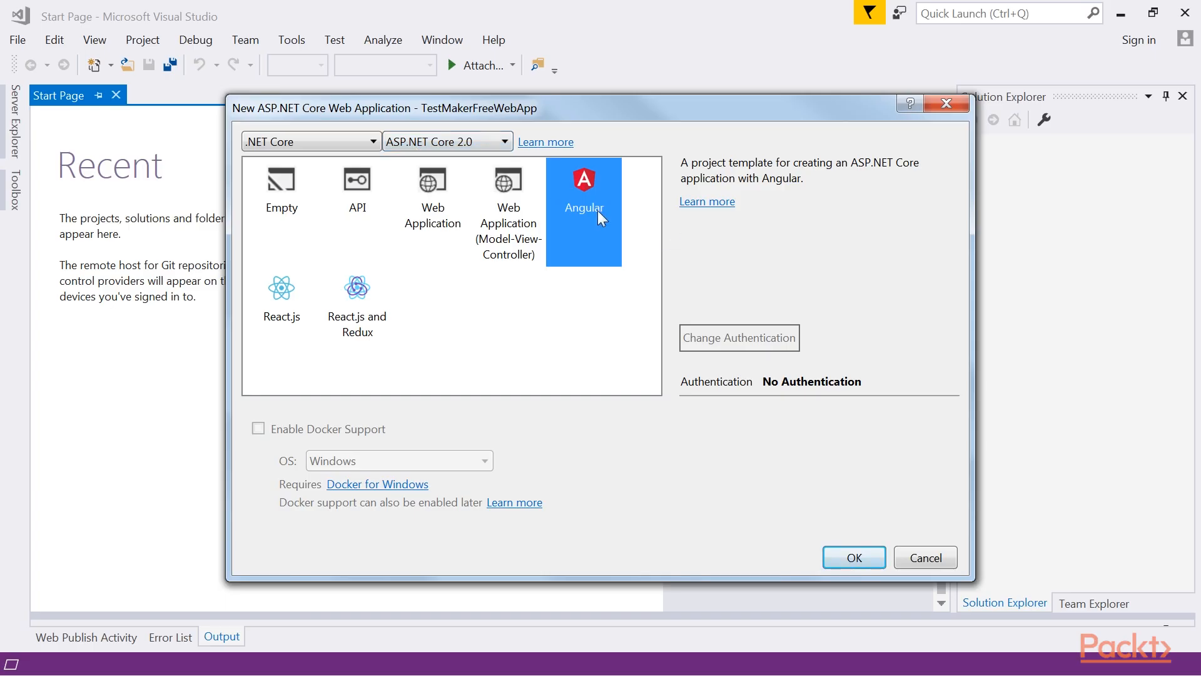
Step: Choose the Angular template for the new ASP.NET Core 2.0 TestMakerFreeWebApp project
click(852, 557)
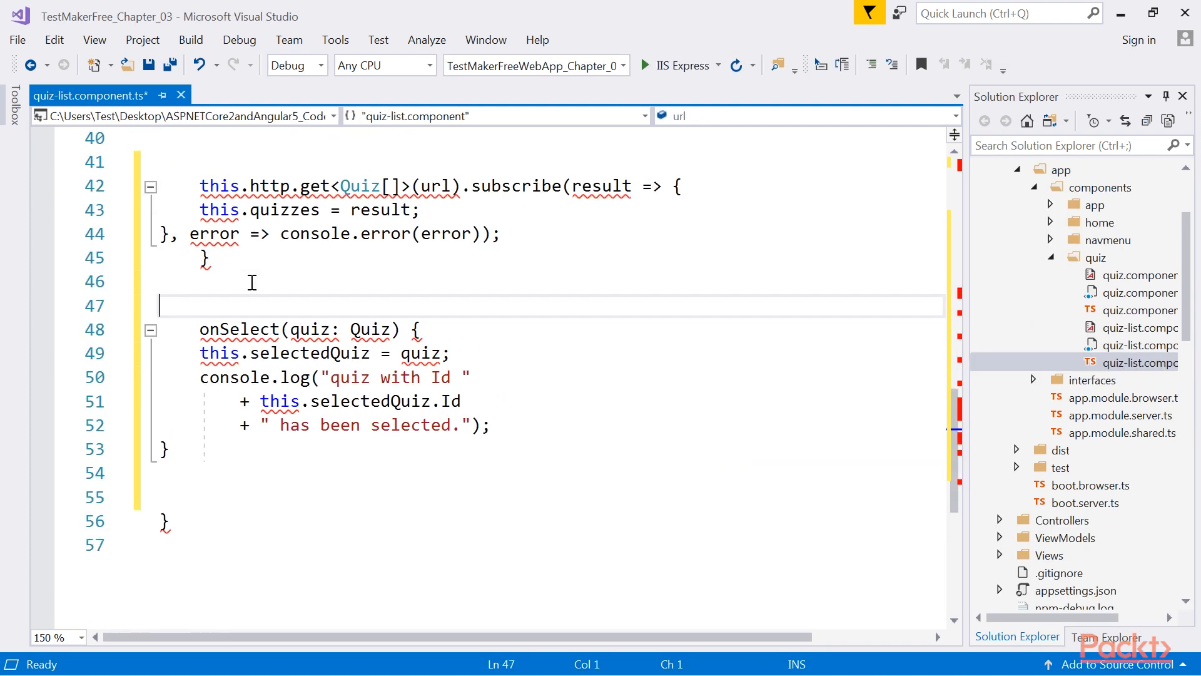
Step: Write onSelect(quiz: Quiz) setting this.selectedQuiz and logging the quiz Id
key(enter)
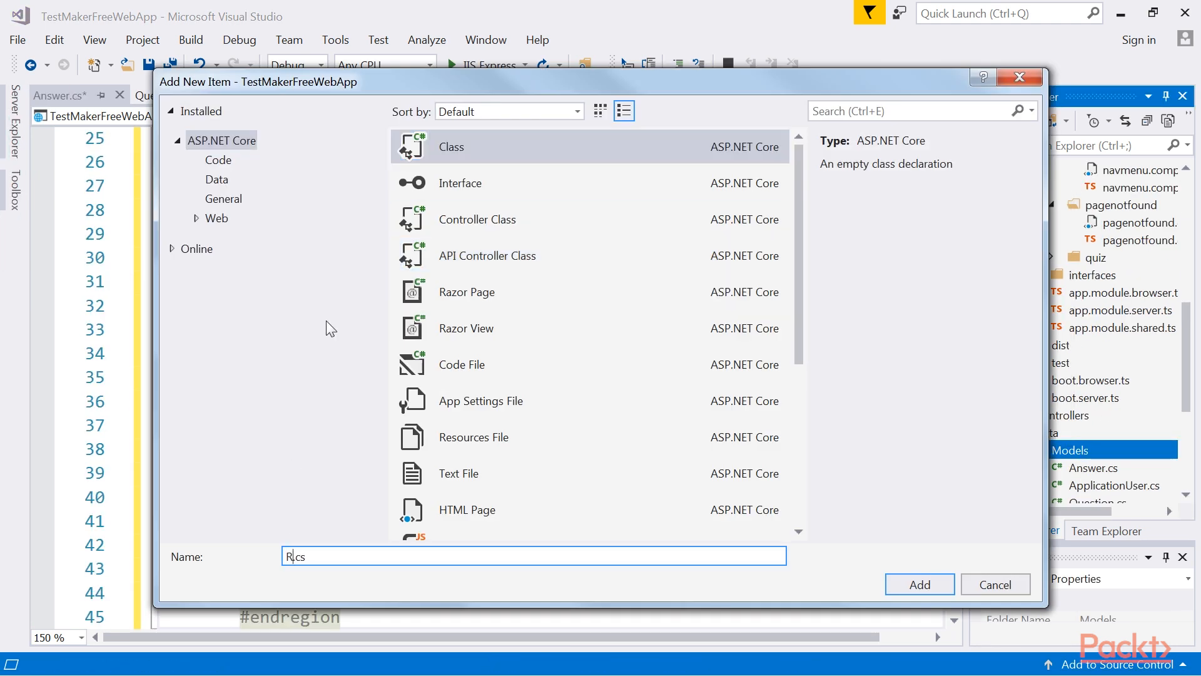
Step: Add Result.cs to Data/Models and begin its Text, MinValue, MaxValue, Notes, Type, Flags properties
click(919, 585)
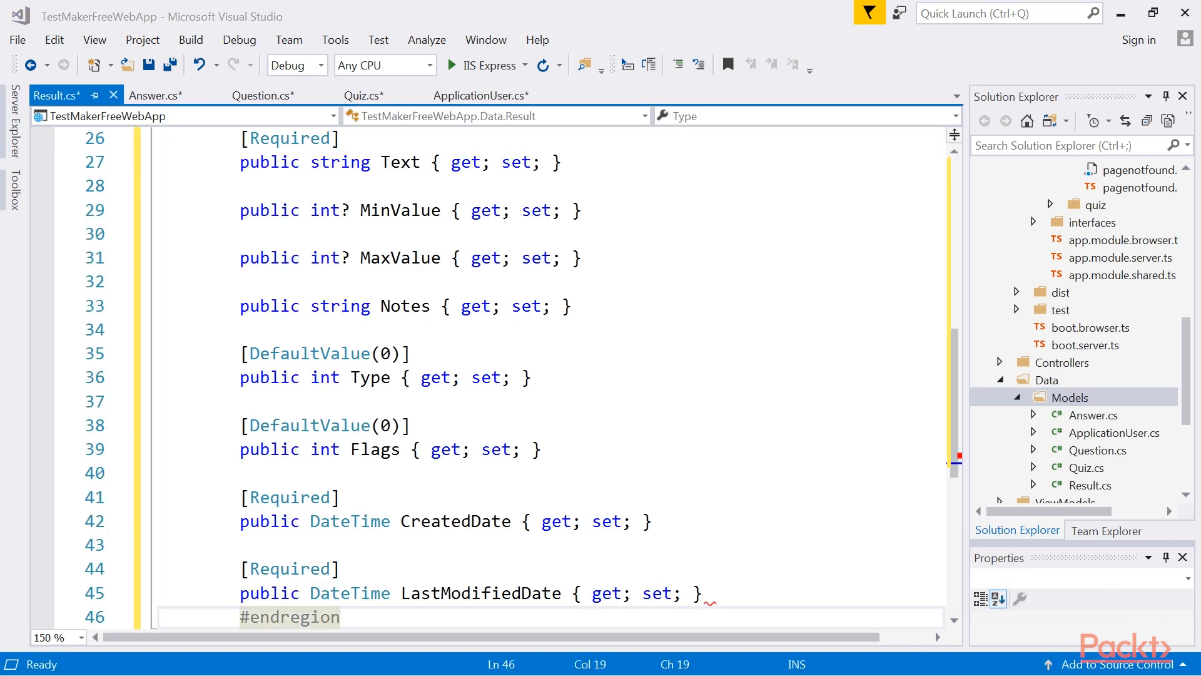
click(781, 404)
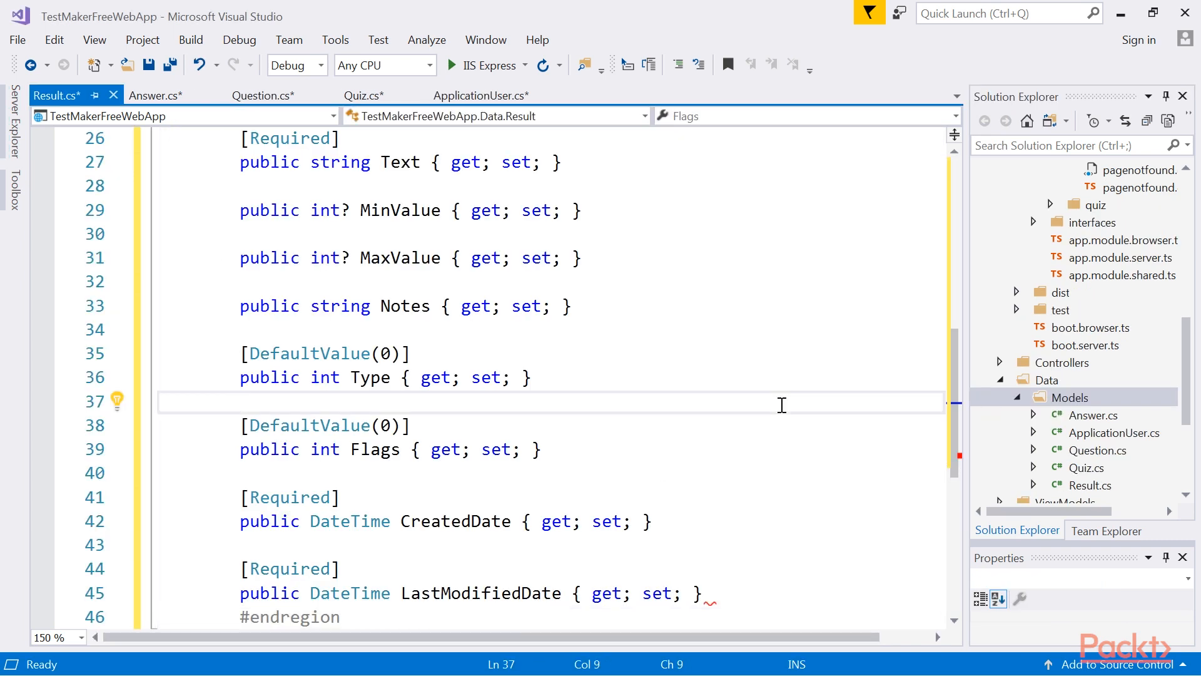